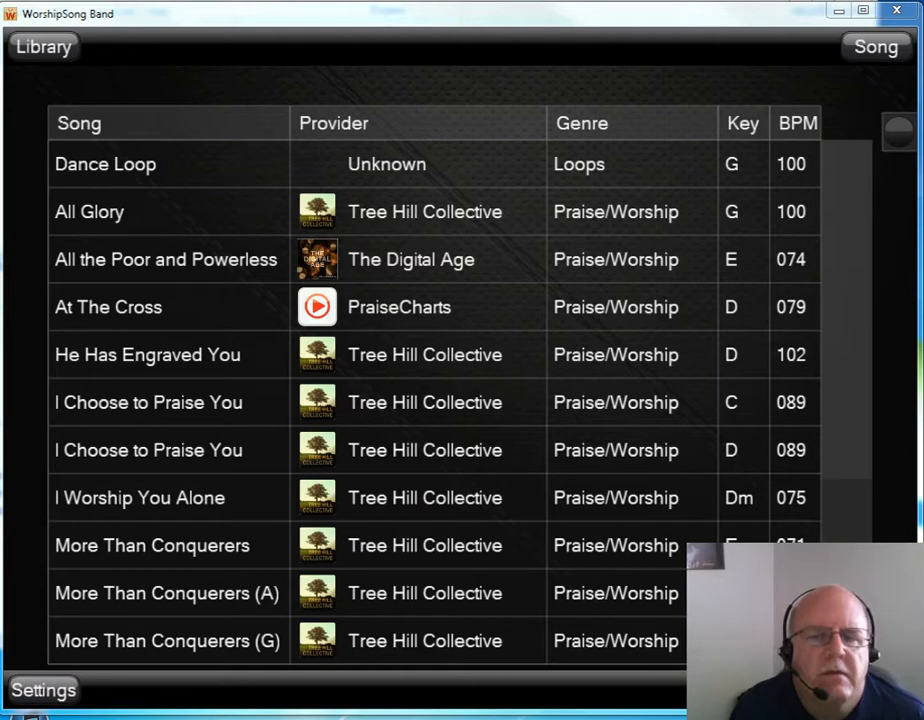
{"action": "mouse_move", "coordinate": [373, 142]}
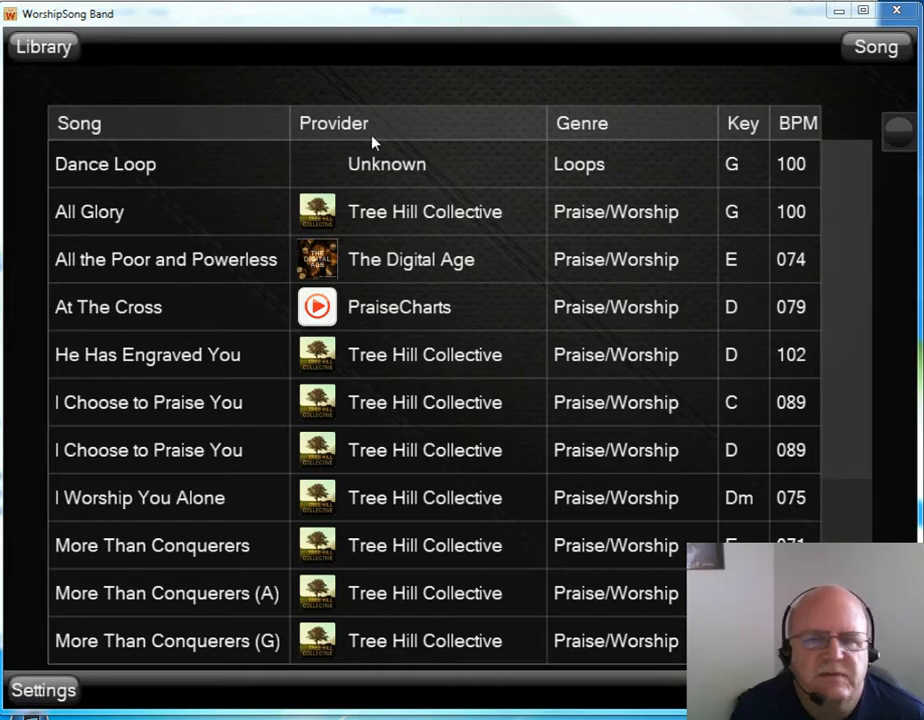
Browse the C drive and open Program Files to reach the WorshipSong Band folder
{"action": "scroll", "scroll_direction": "down", "scroll_amount": 3}
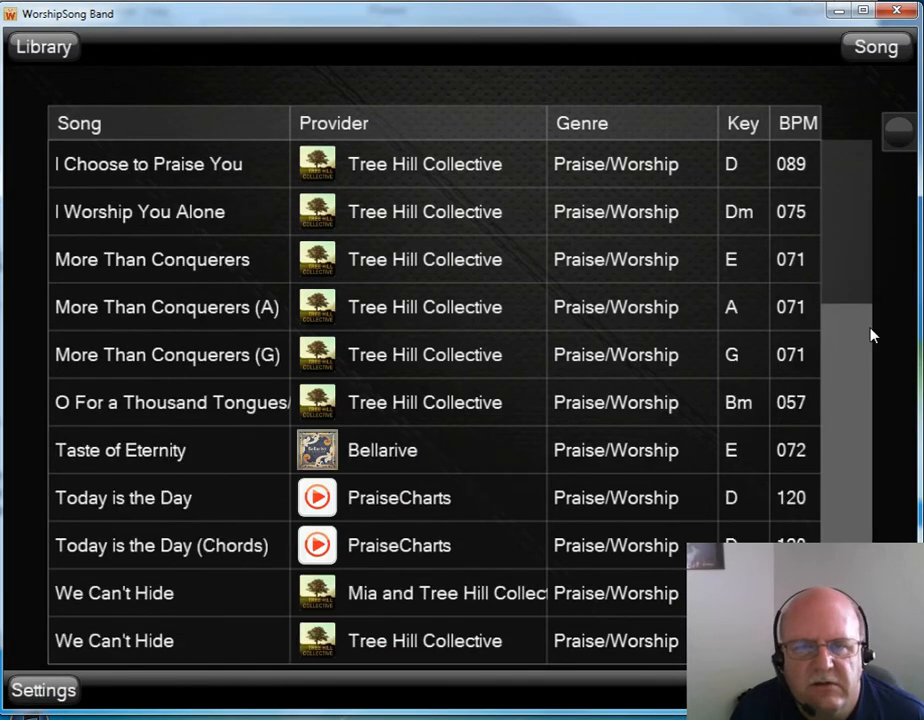
{"action": "scroll", "scroll_direction": "up", "scroll_amount": 3}
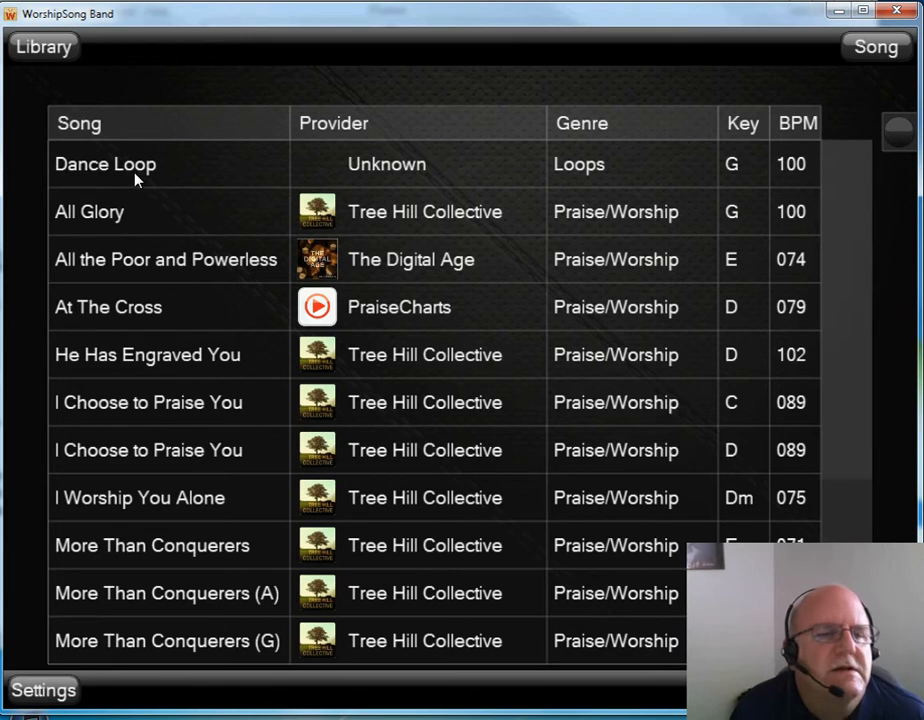
{"action": "mouse_move", "coordinate": [505, 328]}
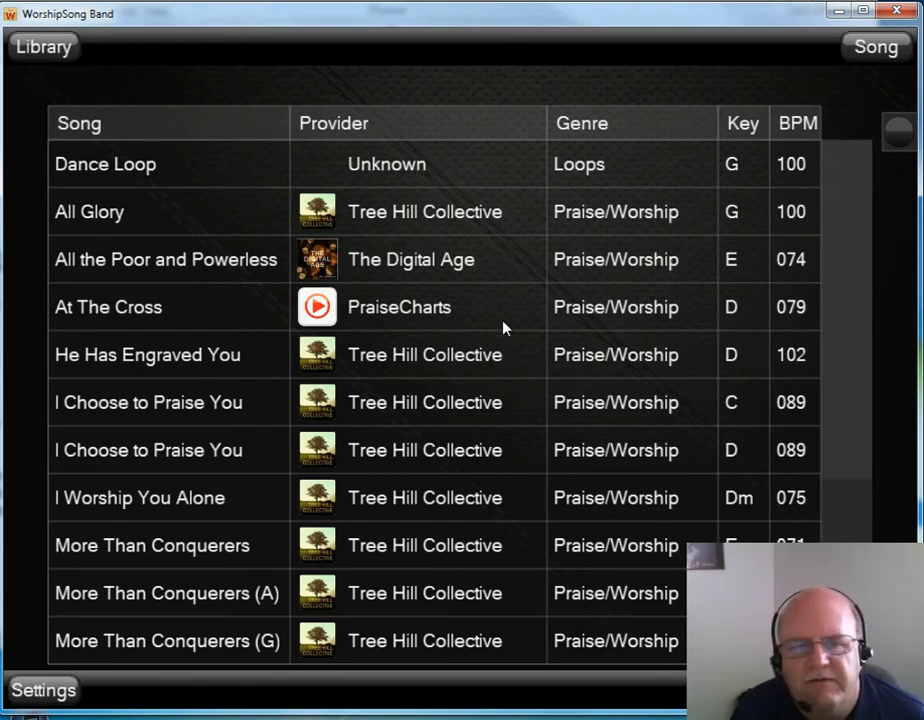
{"action": "mouse_move", "coordinate": [221, 318]}
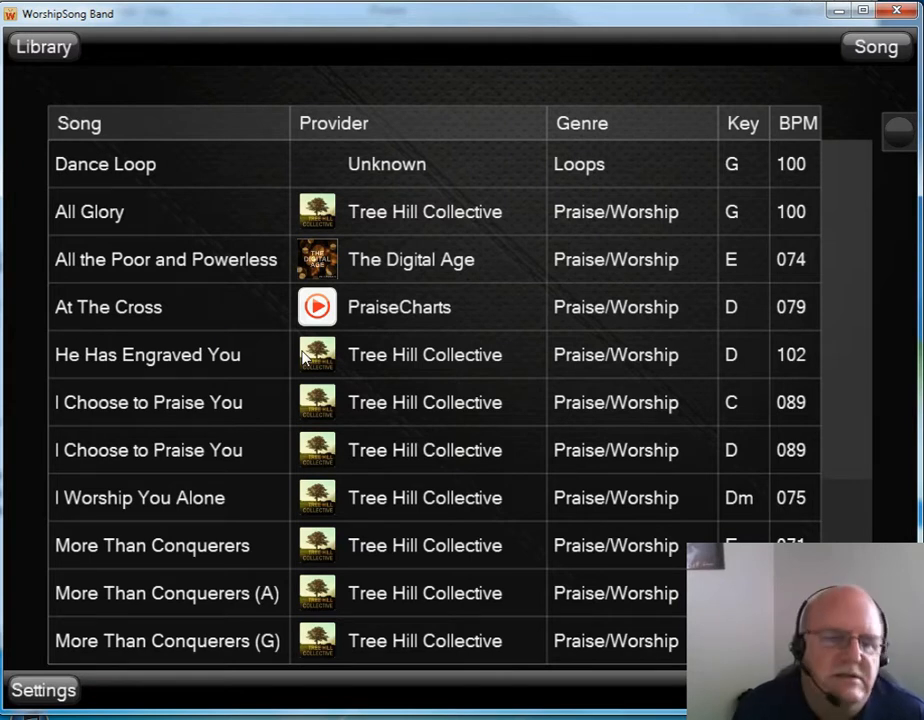
{"action": "mouse_move", "coordinate": [305, 373]}
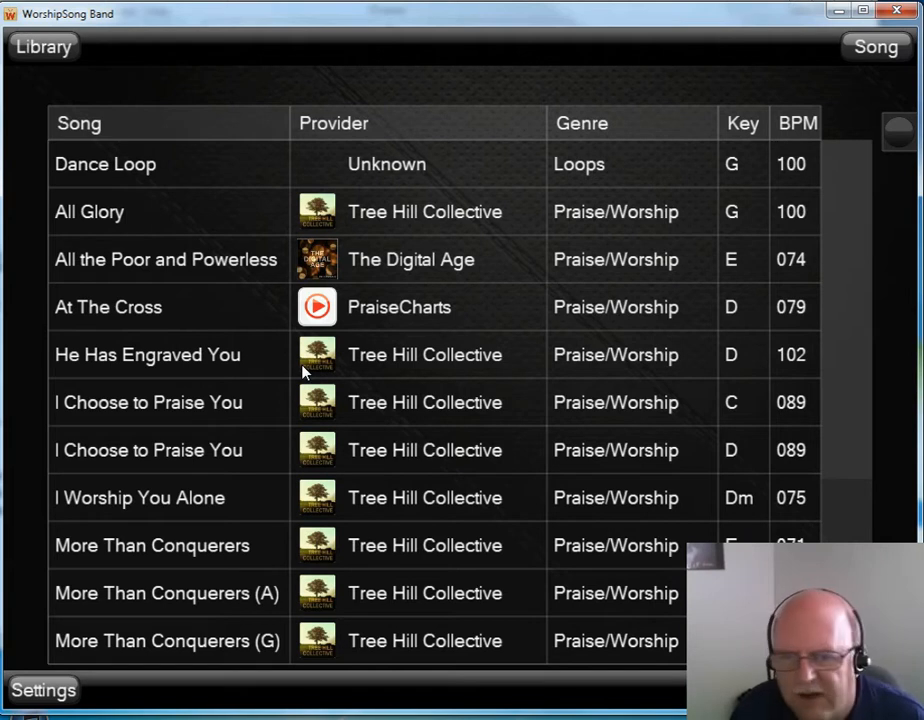
{"action": "mouse_move", "coordinate": [367, 487]}
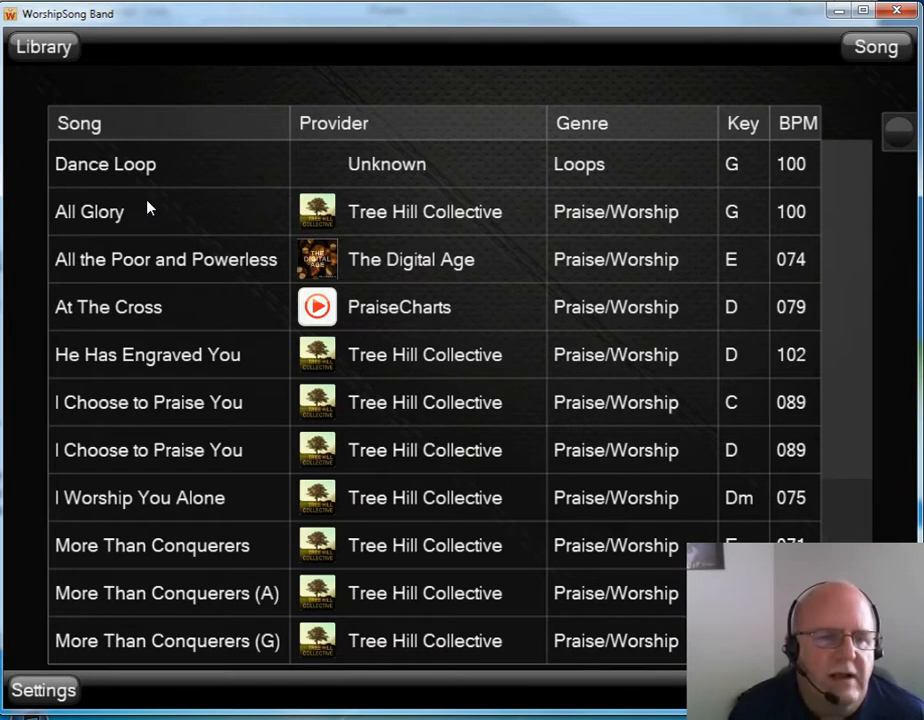
{"action": "mouse_move", "coordinate": [770, 372]}
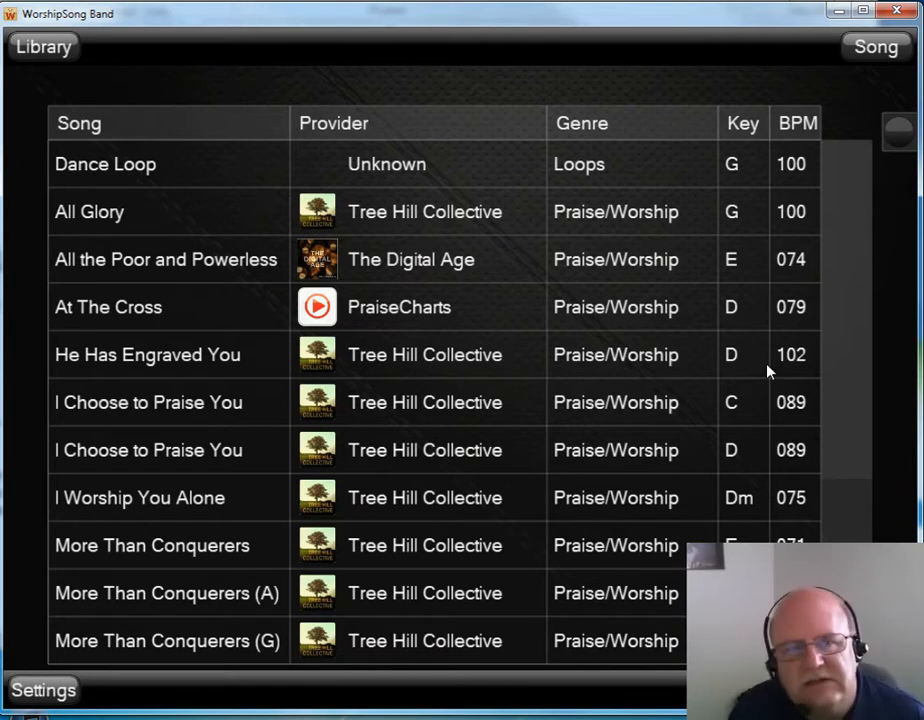
{"action": "mouse_move", "coordinate": [318, 443]}
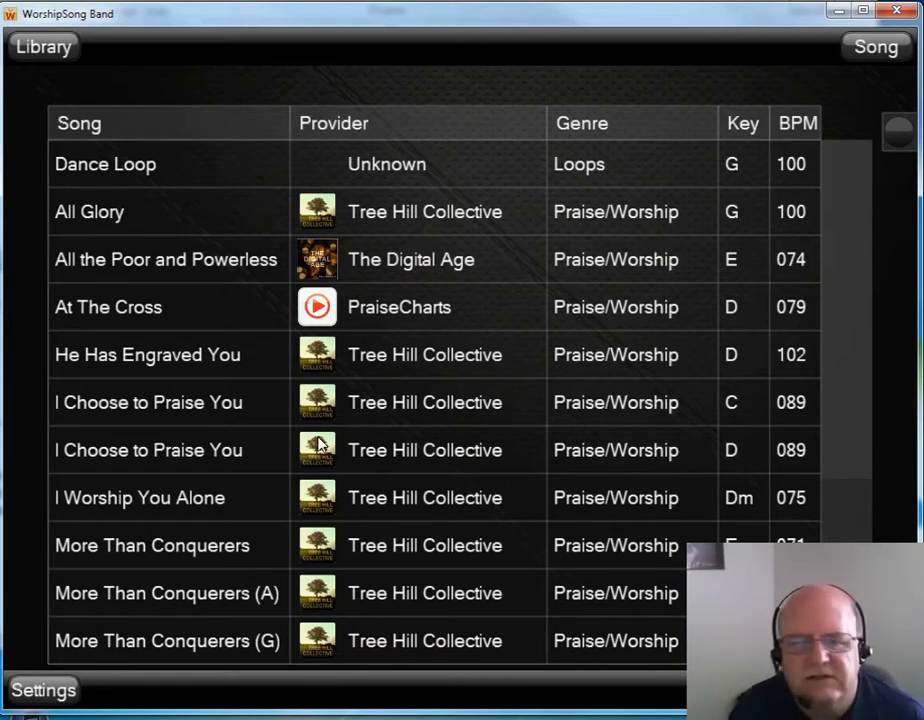
{"action": "mouse_move", "coordinate": [435, 531]}
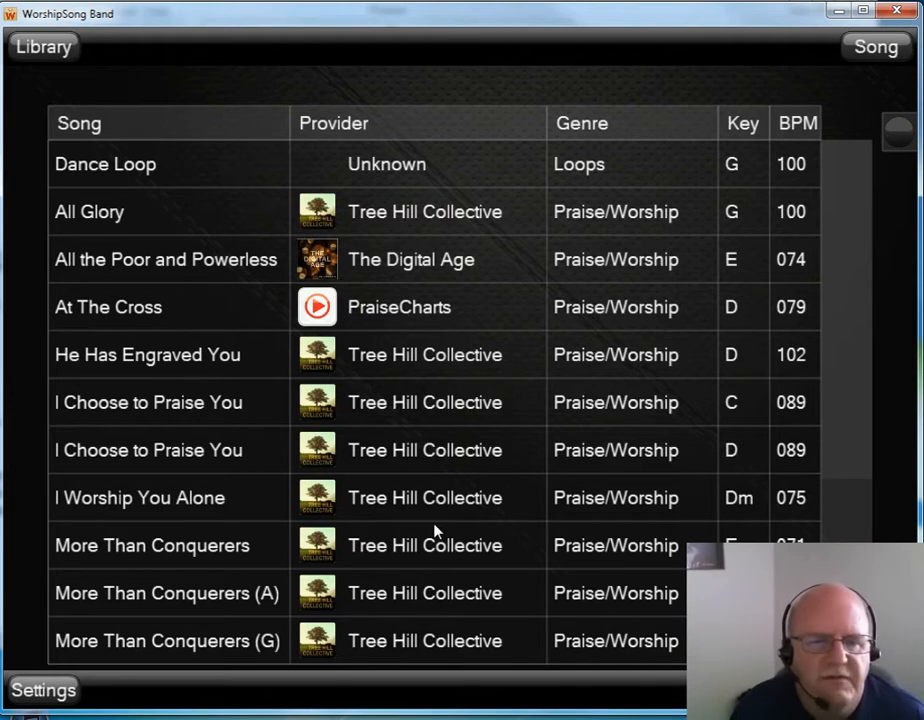
{"action": "mouse_move", "coordinate": [390, 565]}
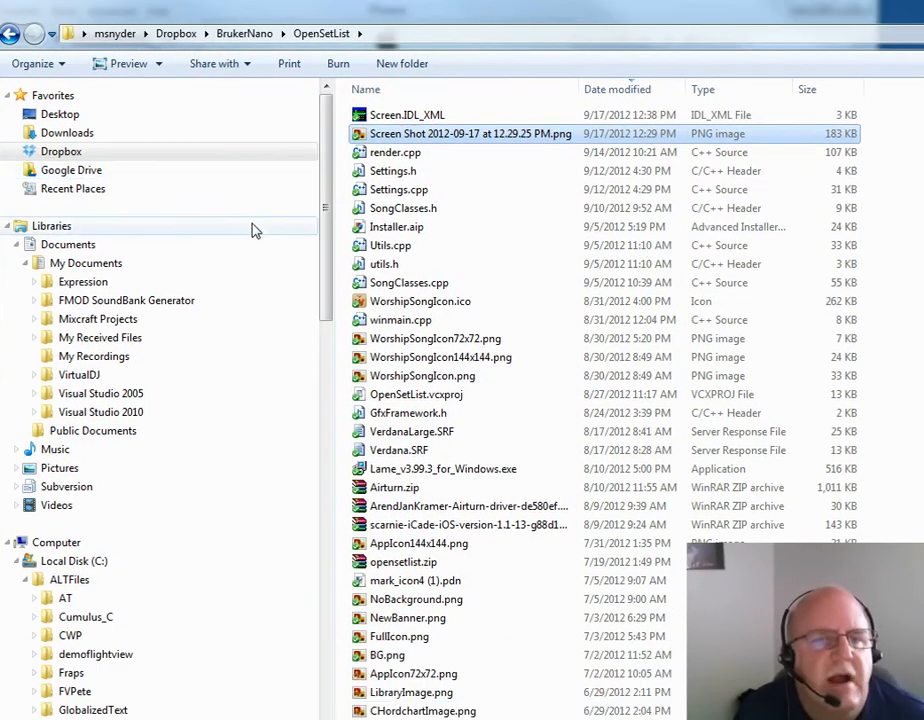
{"action": "scroll", "scroll_direction": "down", "scroll_amount": 3}
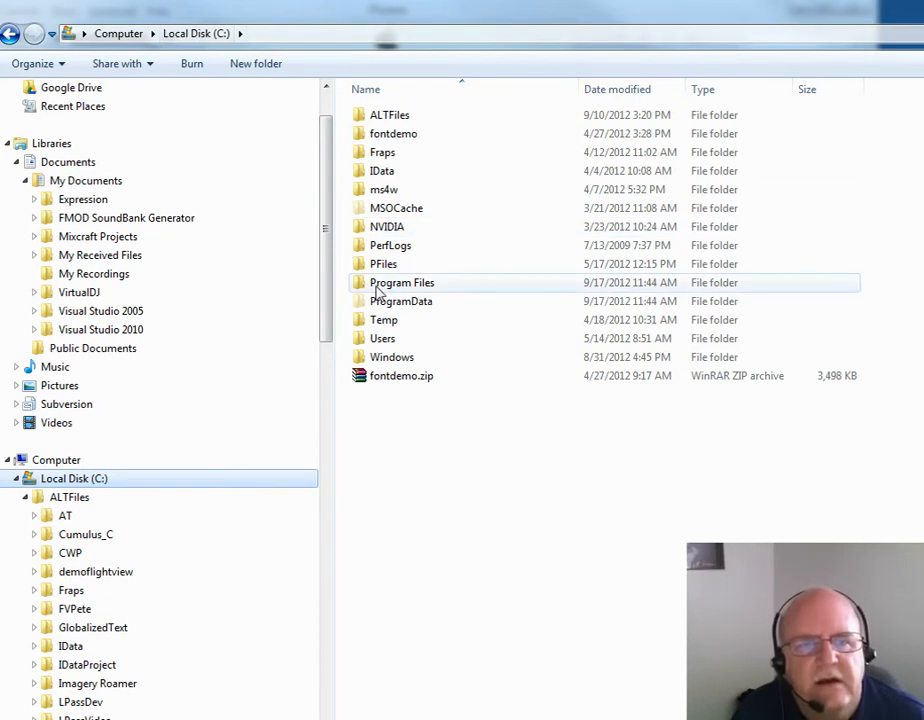
{"action": "double_click", "coordinate": [401, 282]}
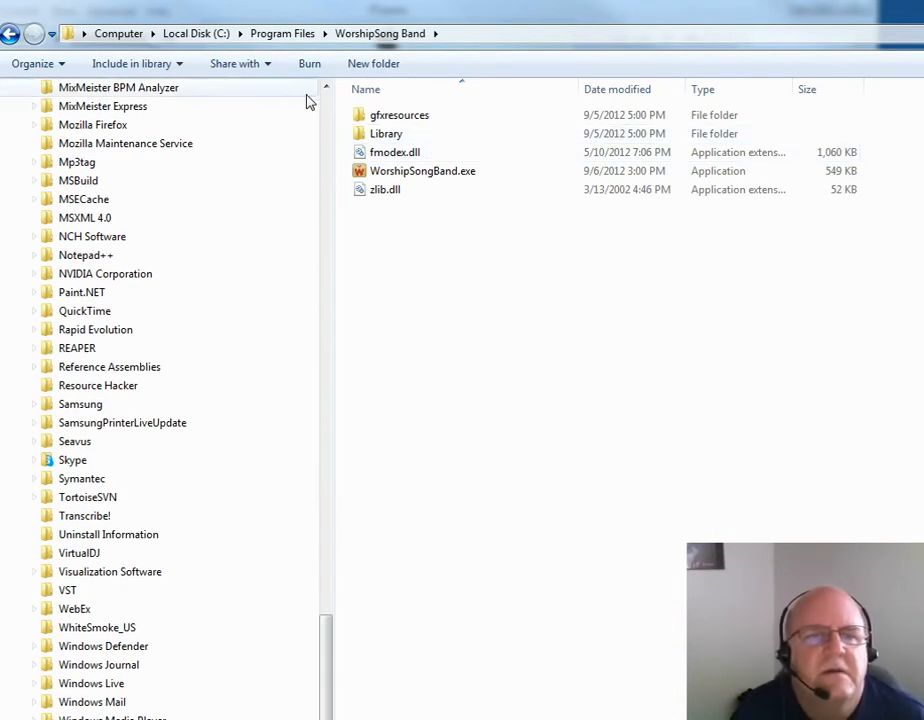
Open the WorshipSong Band Library folder and select one of its song zip files
{"action": "left_click", "coordinate": [385, 133]}
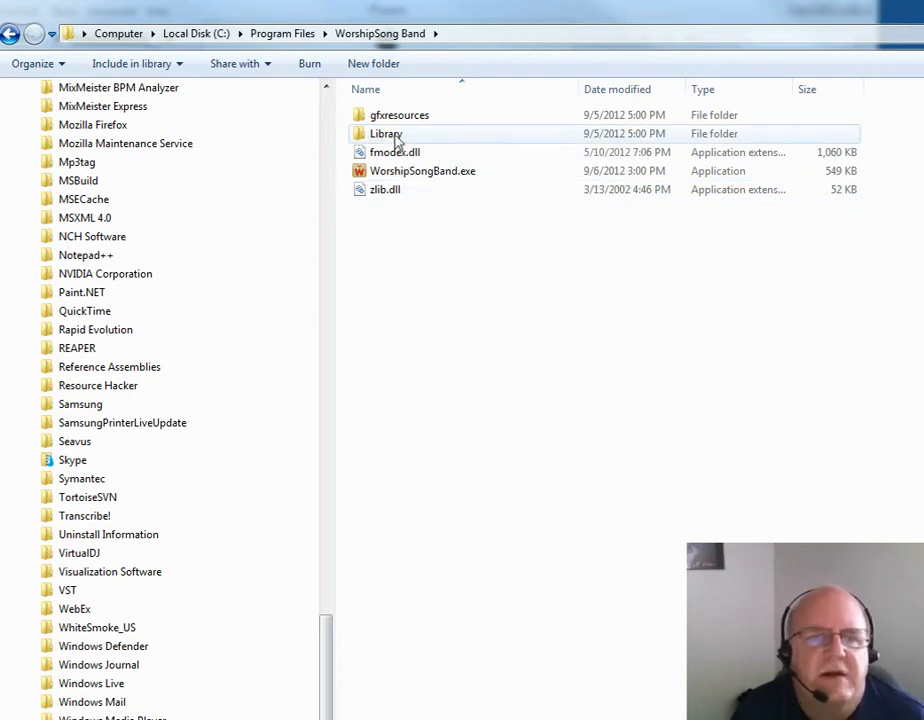
{"action": "double_click", "coordinate": [386, 133]}
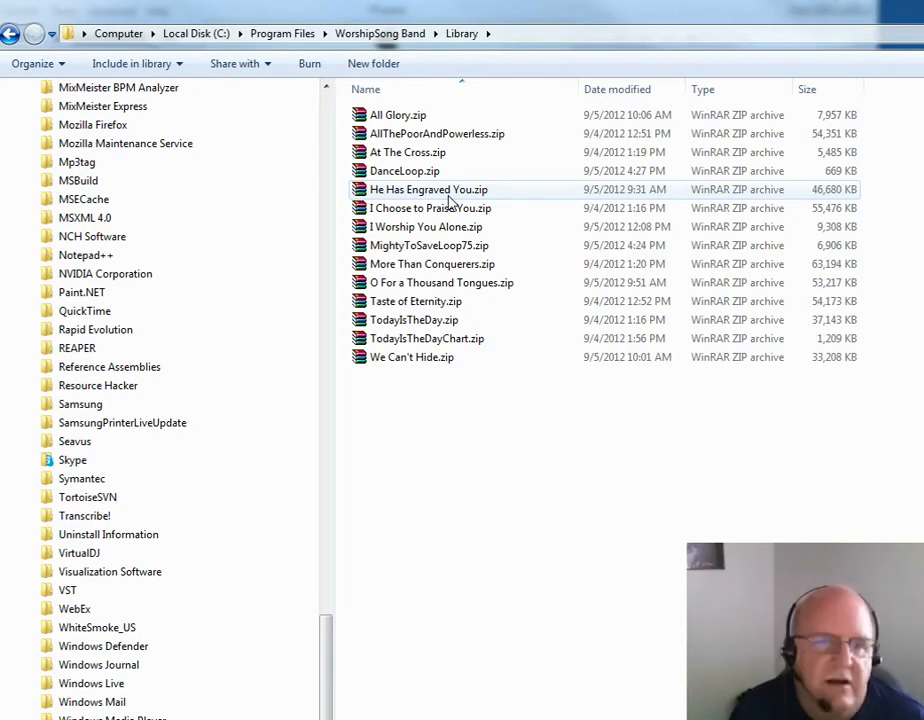
{"action": "left_click", "coordinate": [442, 282]}
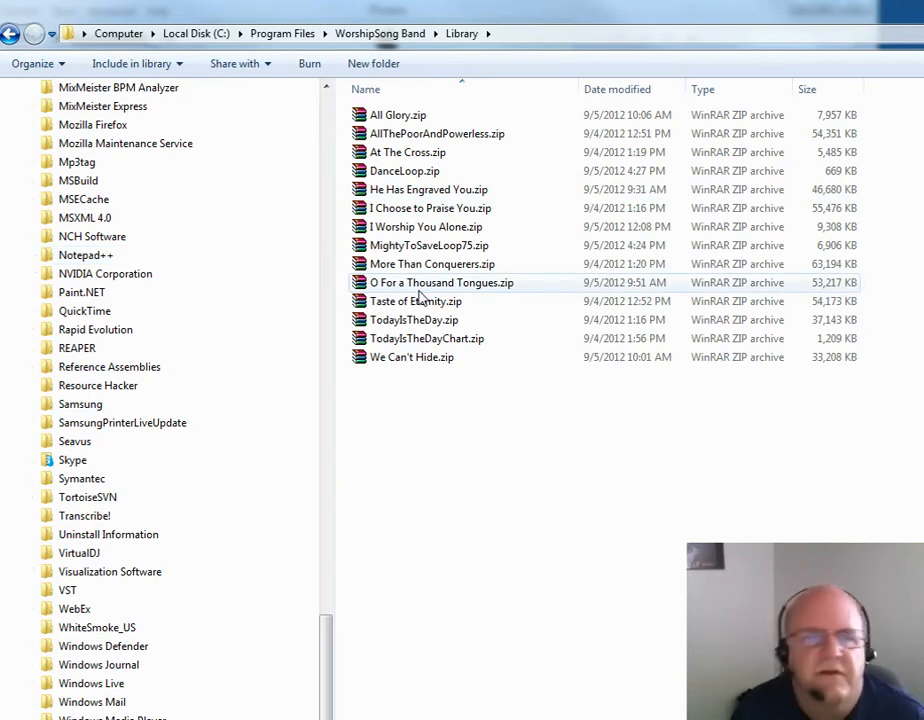
{"action": "mouse_move", "coordinate": [441, 282]}
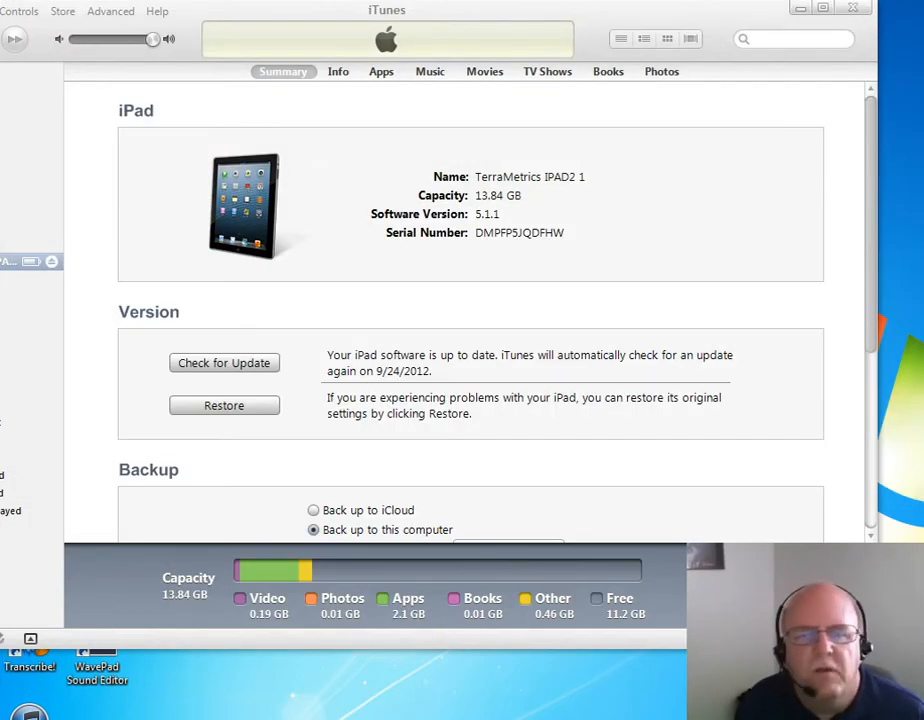
{"action": "mouse_move", "coordinate": [596, 32]}
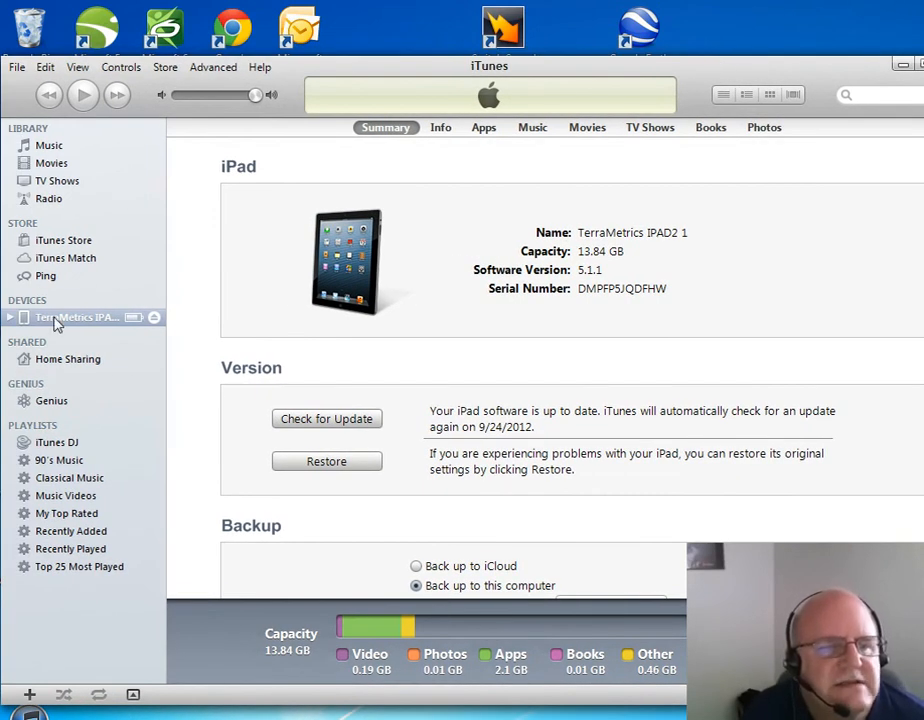
Select the connected iPad under DEVICES in the iTunes sidebar
{"action": "double_click", "coordinate": [75, 317]}
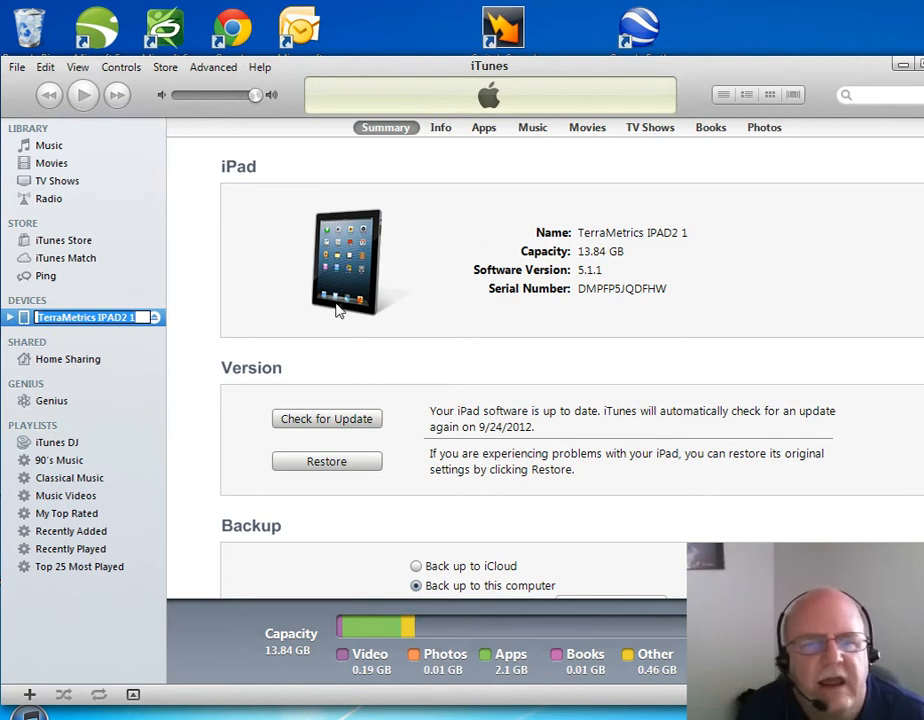
{"action": "mouse_move", "coordinate": [505, 421]}
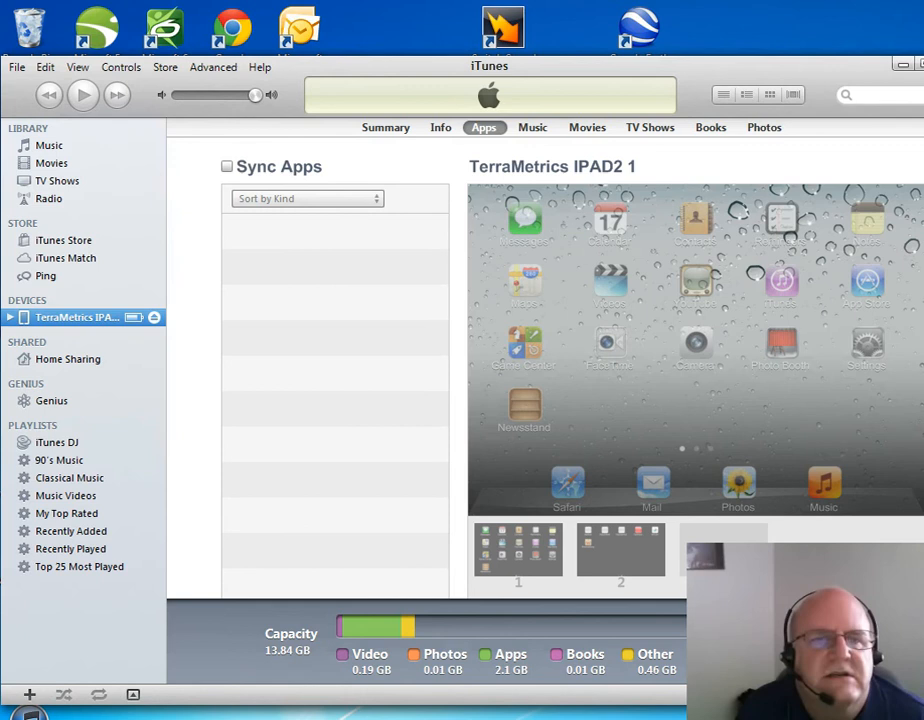
{"action": "mouse_move", "coordinate": [580, 258]}
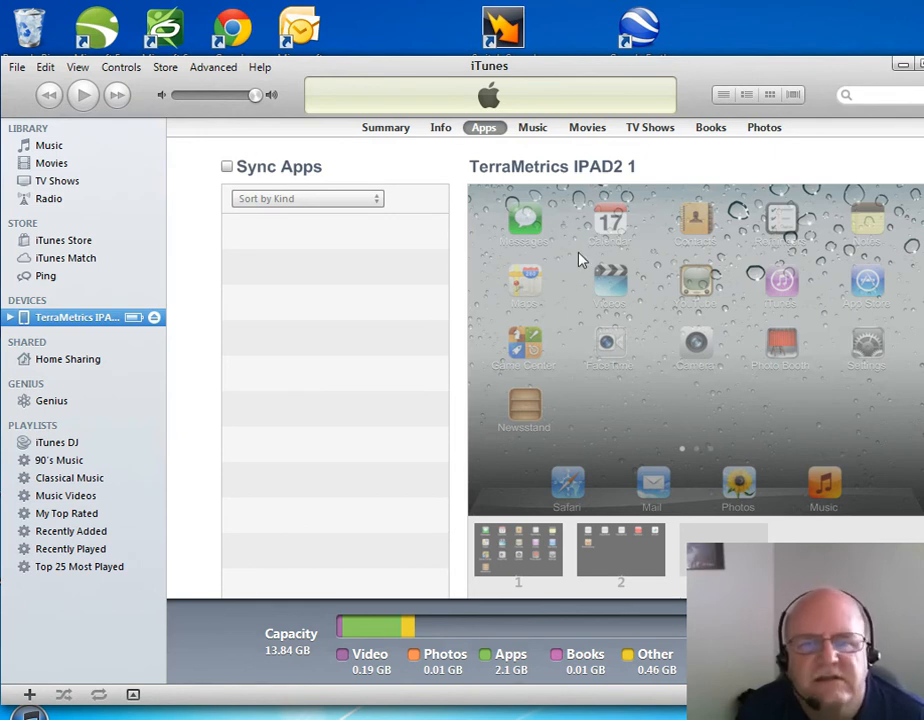
{"action": "mouse_move", "coordinate": [251, 178]}
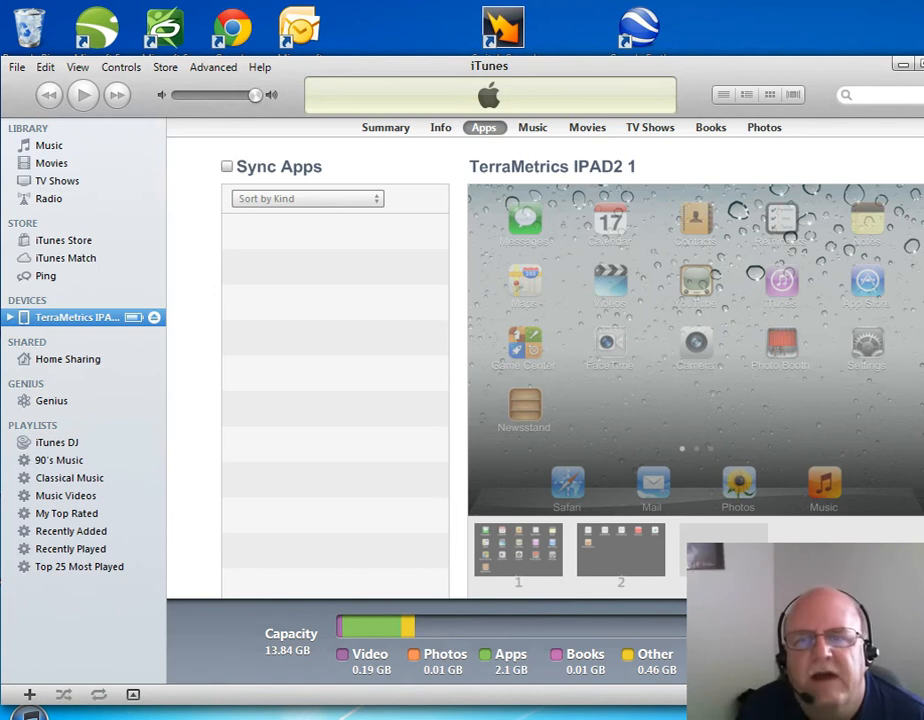
Scroll the iPad's Apps page down to the File Sharing section
{"action": "scroll", "scroll_direction": "down", "scroll_amount": 3}
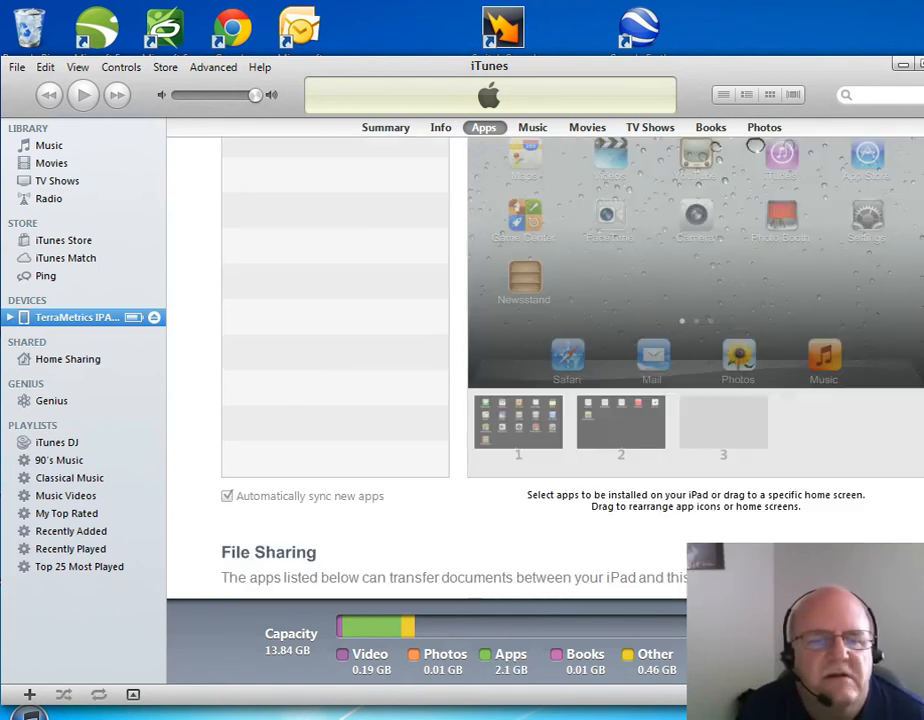
{"action": "scroll", "scroll_direction": "down", "scroll_amount": 3}
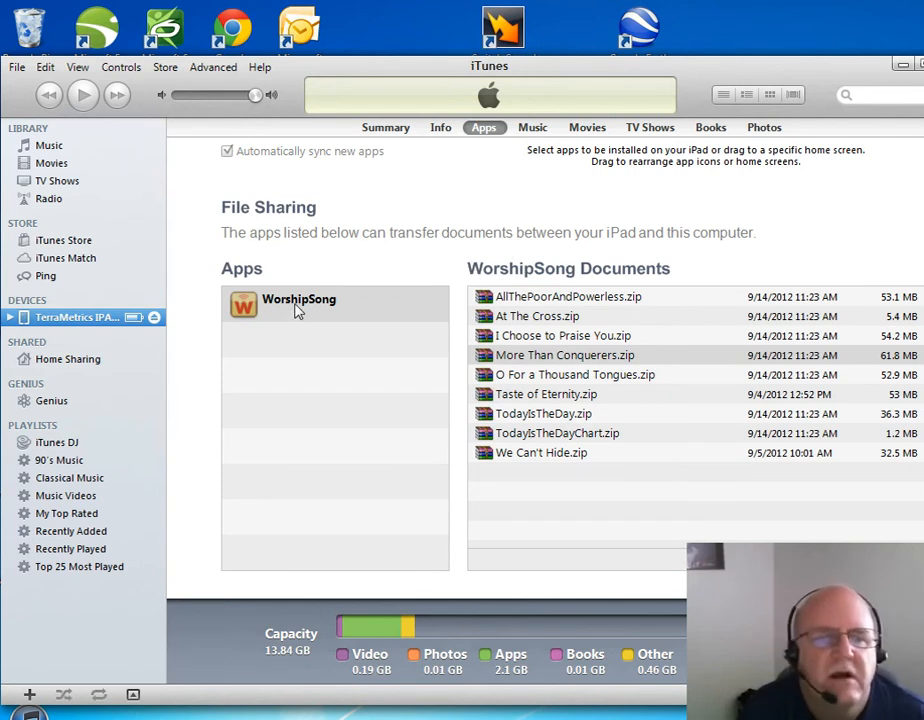
Show WorshipSong's documents, then select More Than Conquerers and We Can't Hide.zip
{"action": "left_click", "coordinate": [298, 304]}
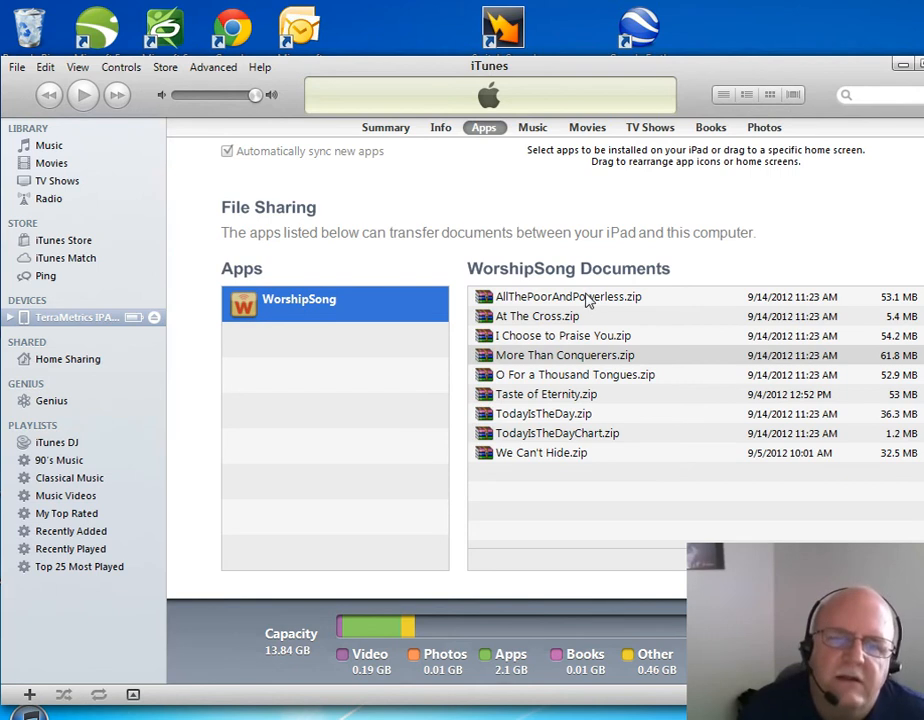
{"action": "mouse_move", "coordinate": [575, 310]}
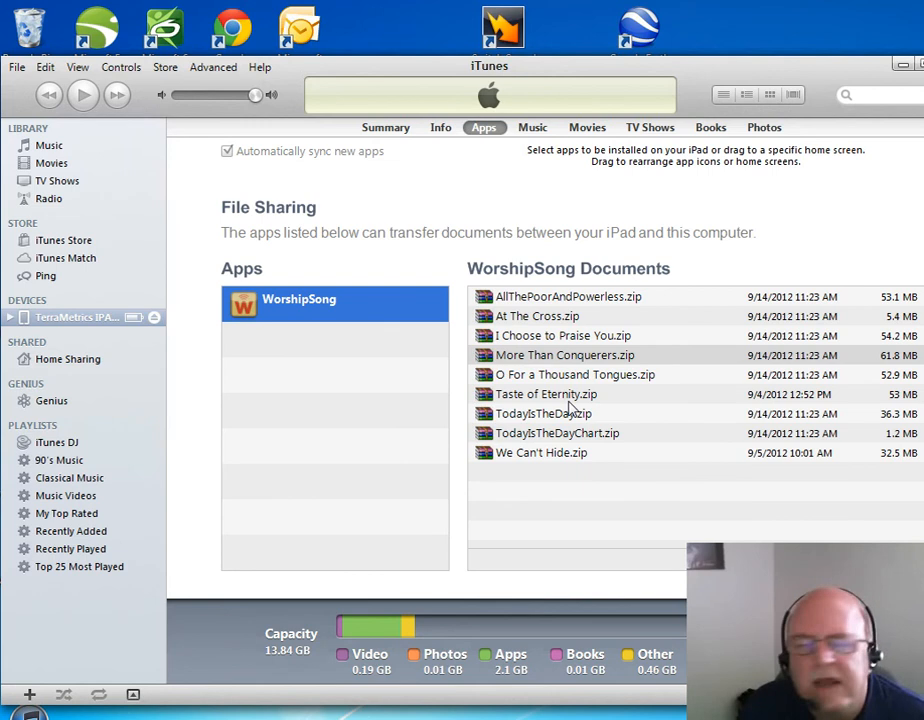
{"action": "mouse_move", "coordinate": [470, 358]}
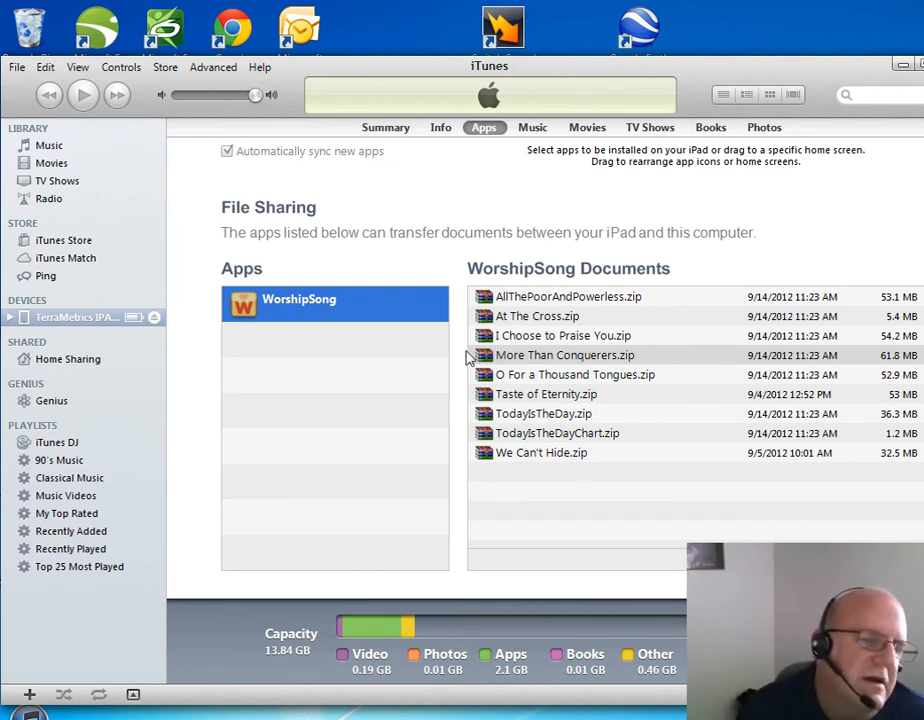
{"action": "mouse_move", "coordinate": [447, 338]}
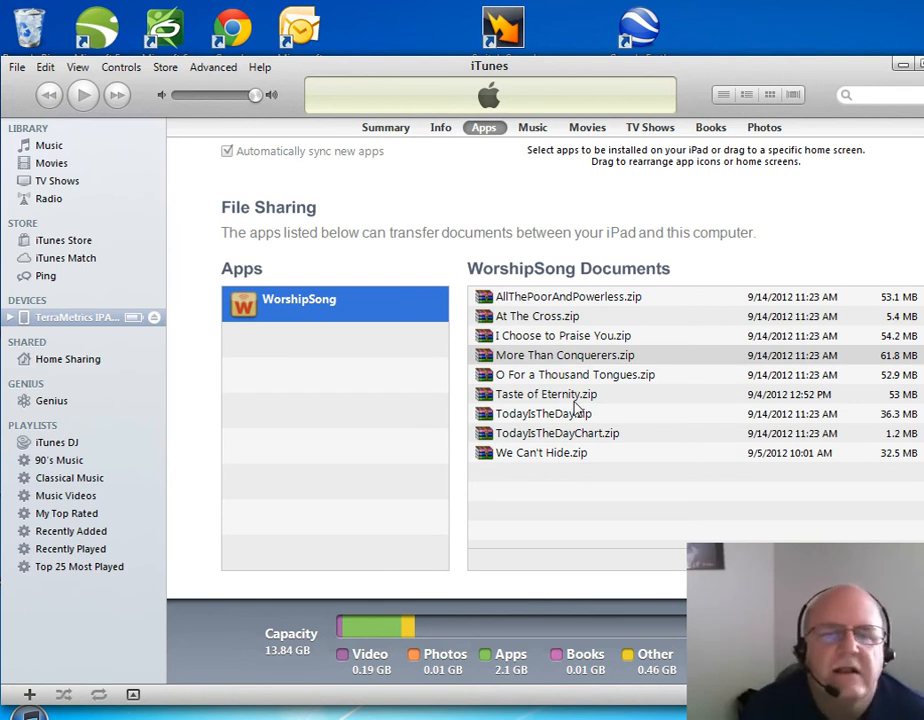
{"action": "mouse_move", "coordinate": [620, 375]}
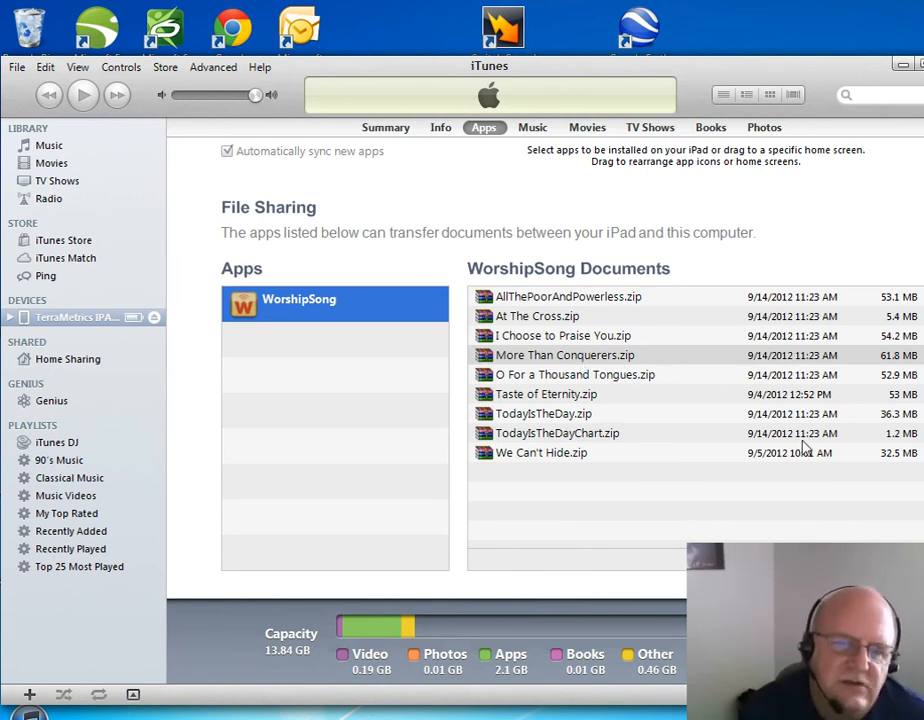
{"action": "mouse_move", "coordinate": [557, 350]}
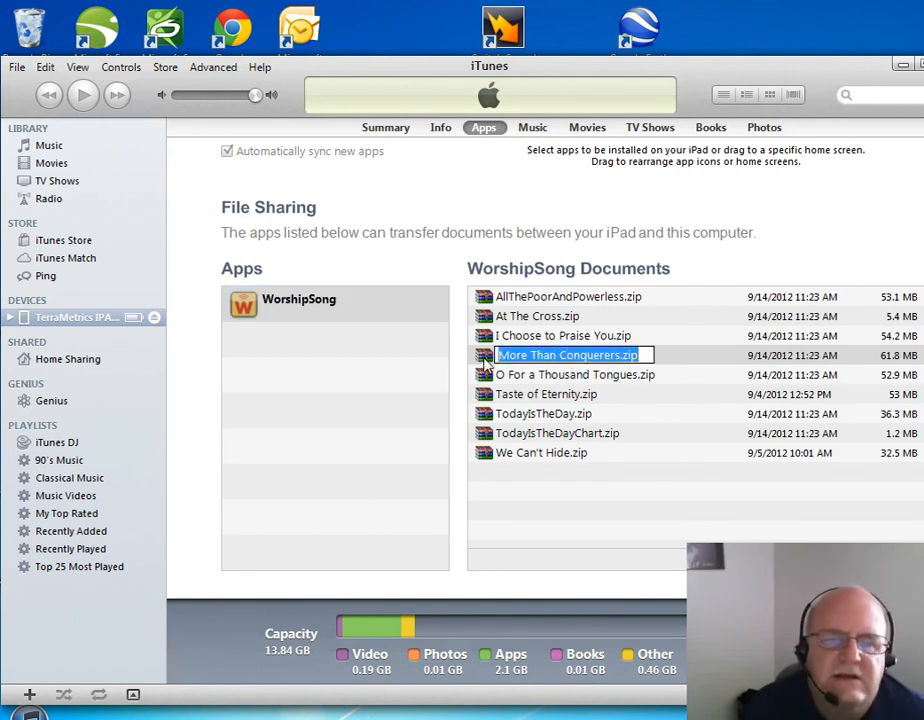
{"action": "left_click", "coordinate": [565, 355]}
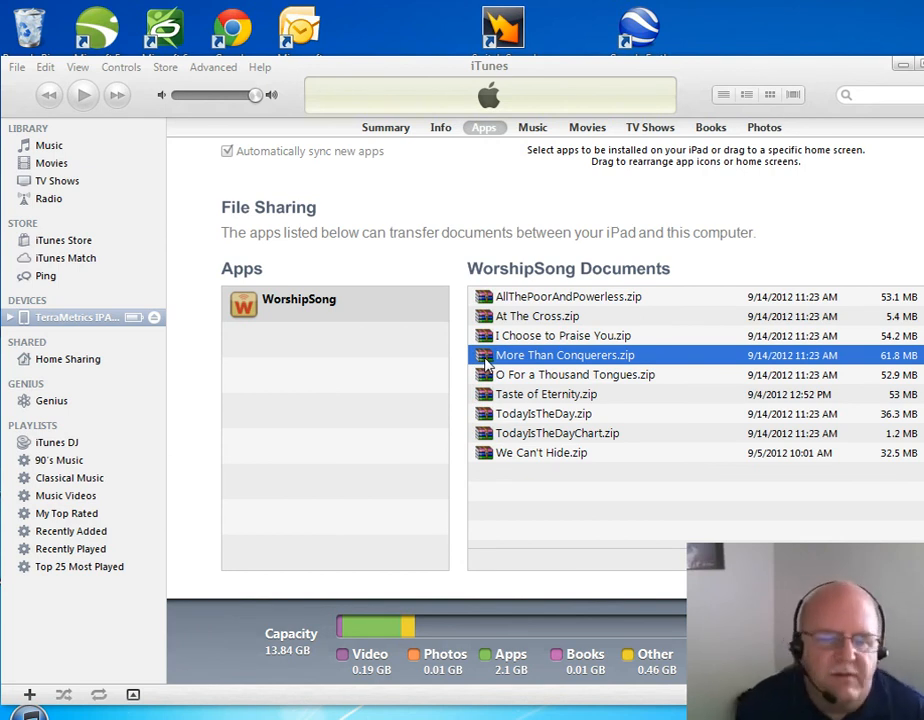
{"action": "mouse_move", "coordinate": [524, 474]}
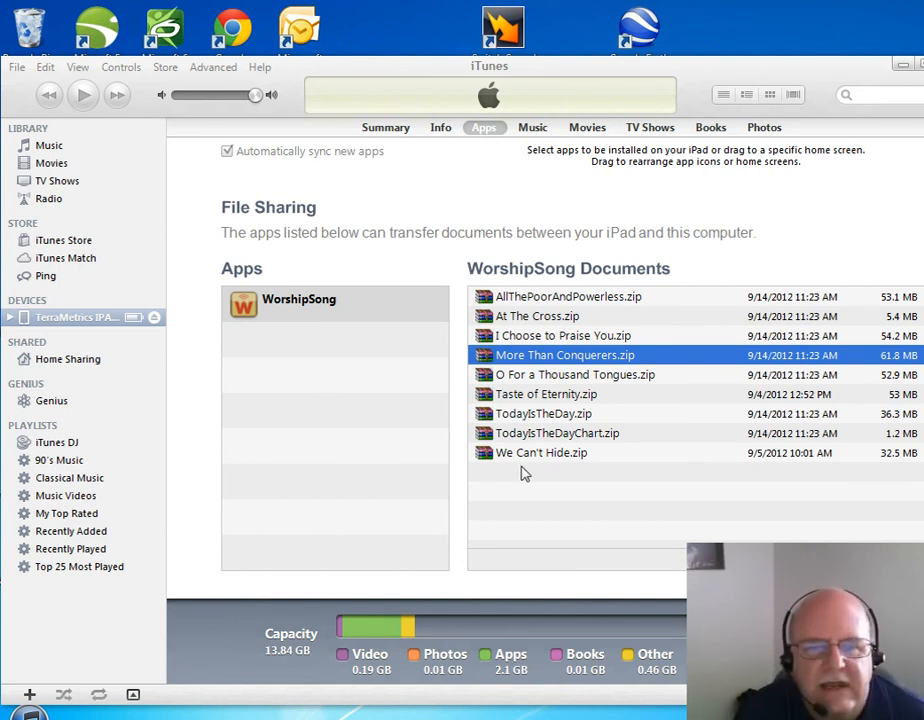
{"action": "left_click", "coordinate": [541, 452]}
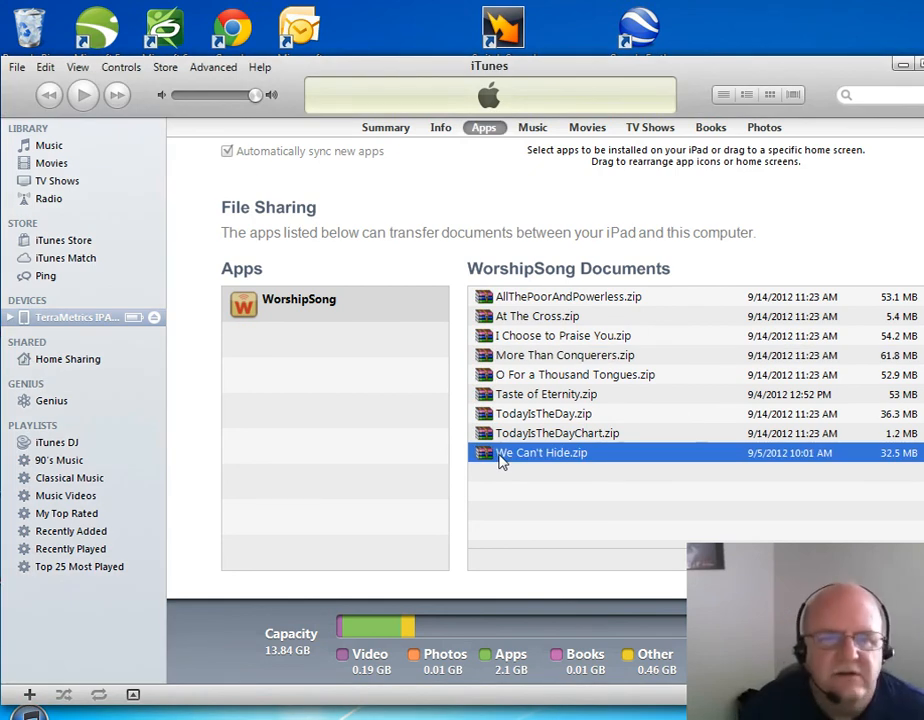
{"action": "mouse_move", "coordinate": [518, 462]}
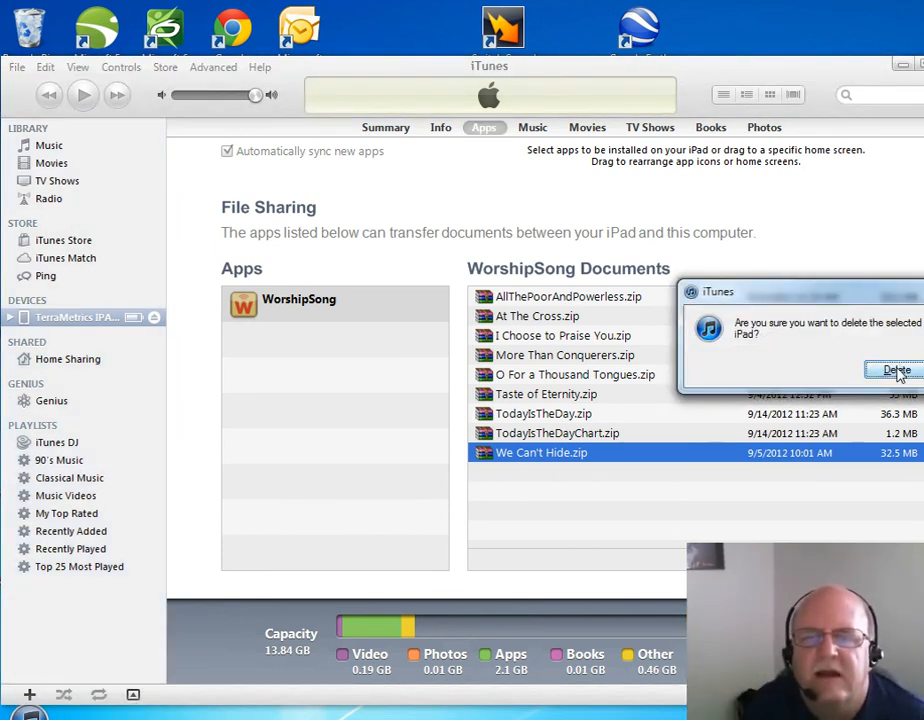
Confirm deletion of We Can't Hide.zip, leaving eight WorshipSong documents
{"action": "left_click", "coordinate": [893, 370]}
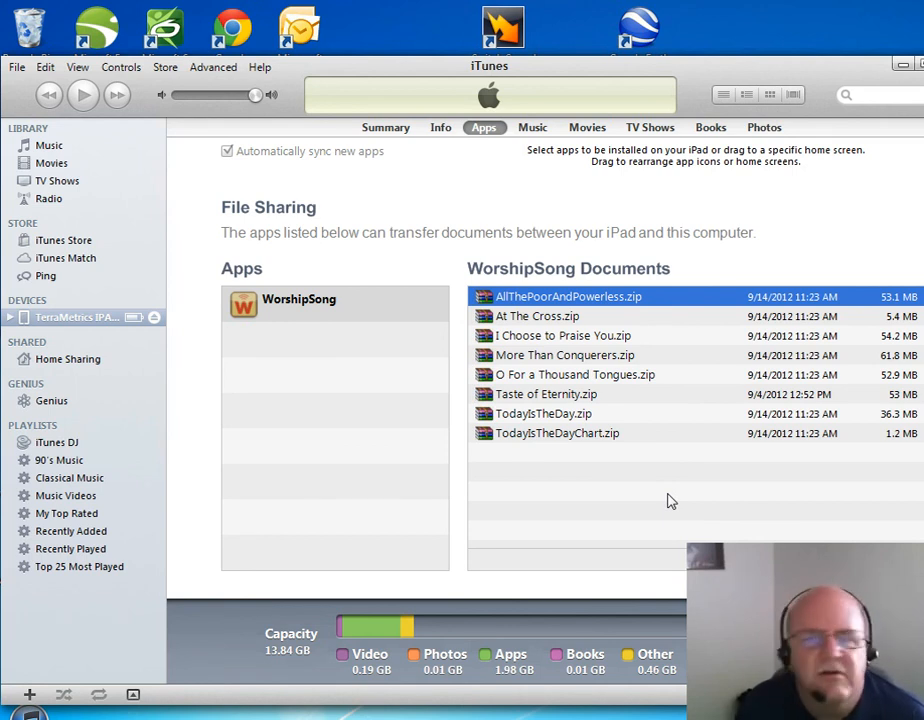
{"action": "mouse_move", "coordinate": [843, 438]}
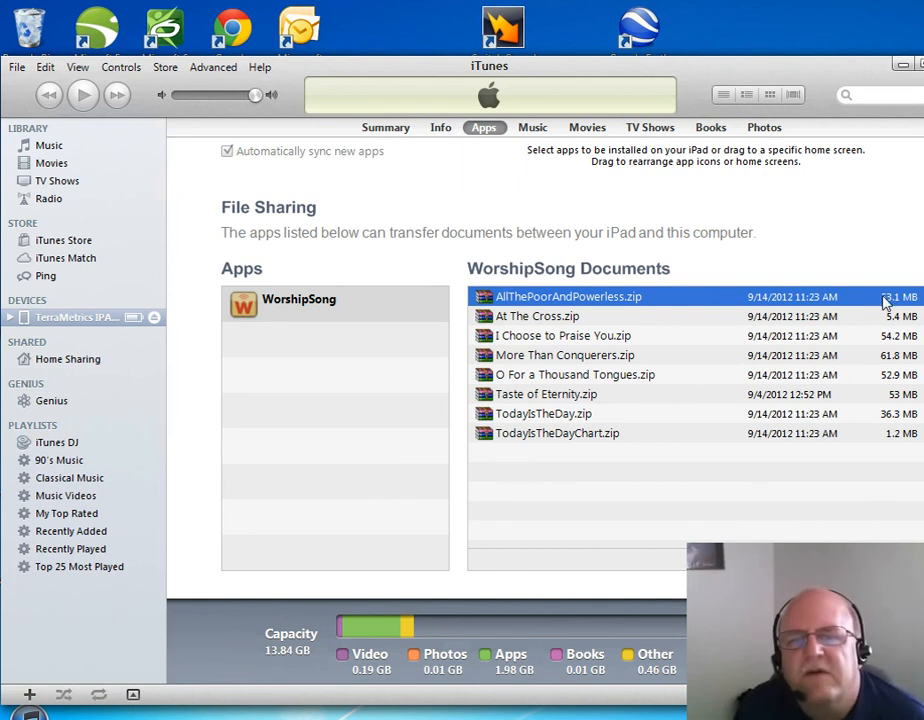
{"action": "mouse_move", "coordinate": [890, 301]}
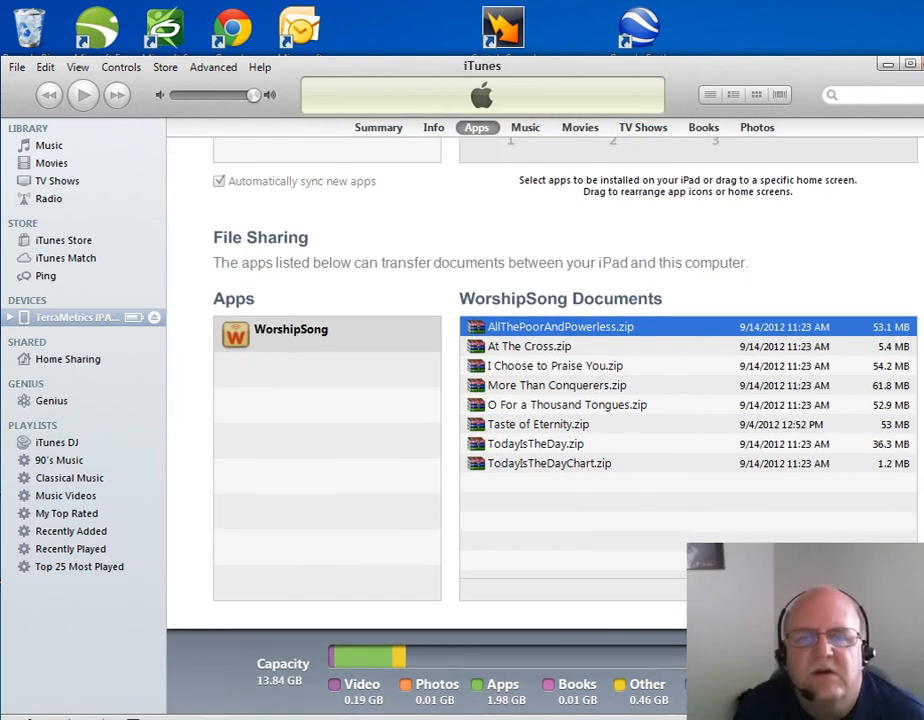
{"action": "mouse_move", "coordinate": [696, 401]}
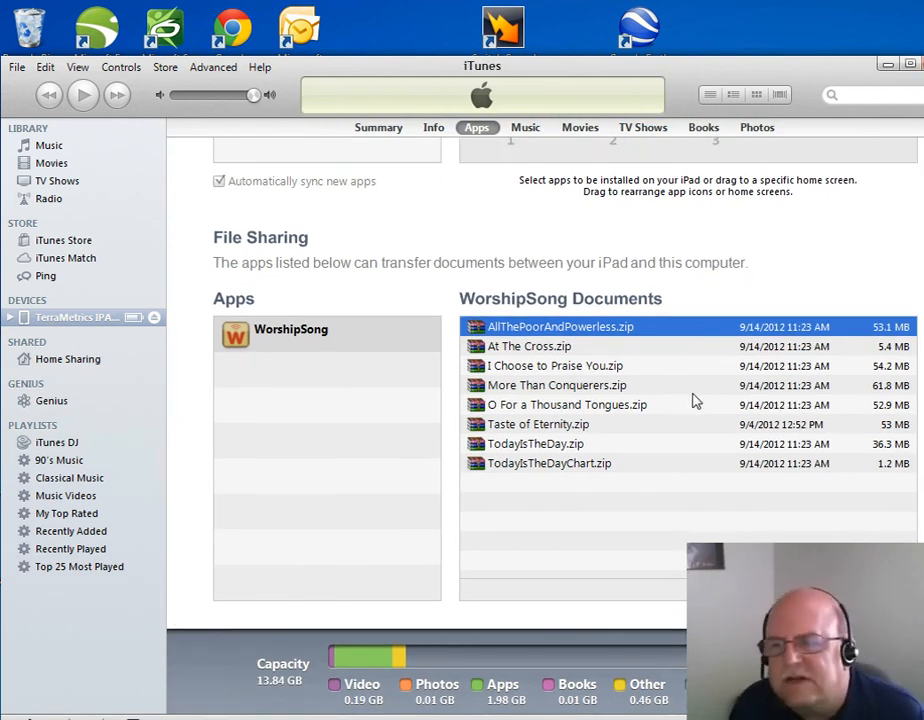